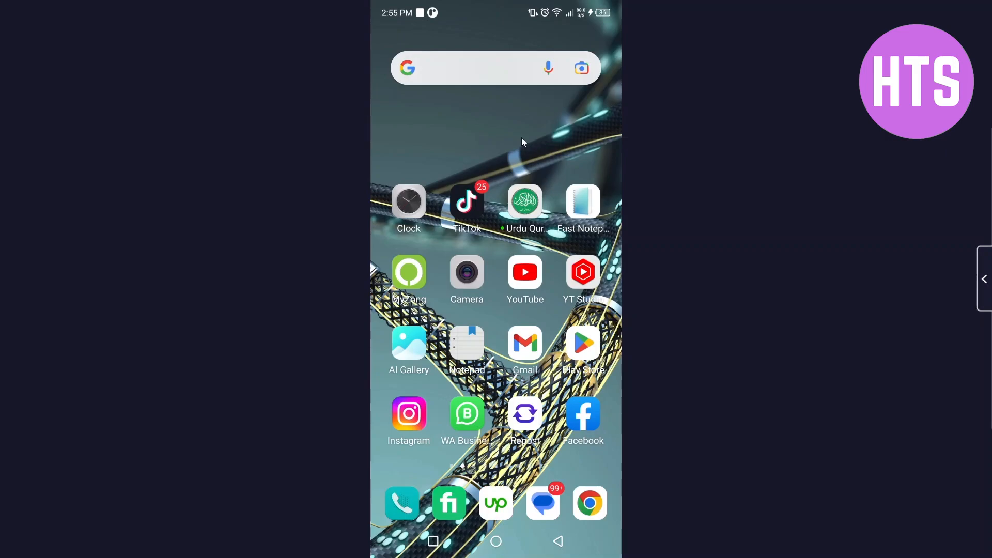
mouse_move(579, 319)
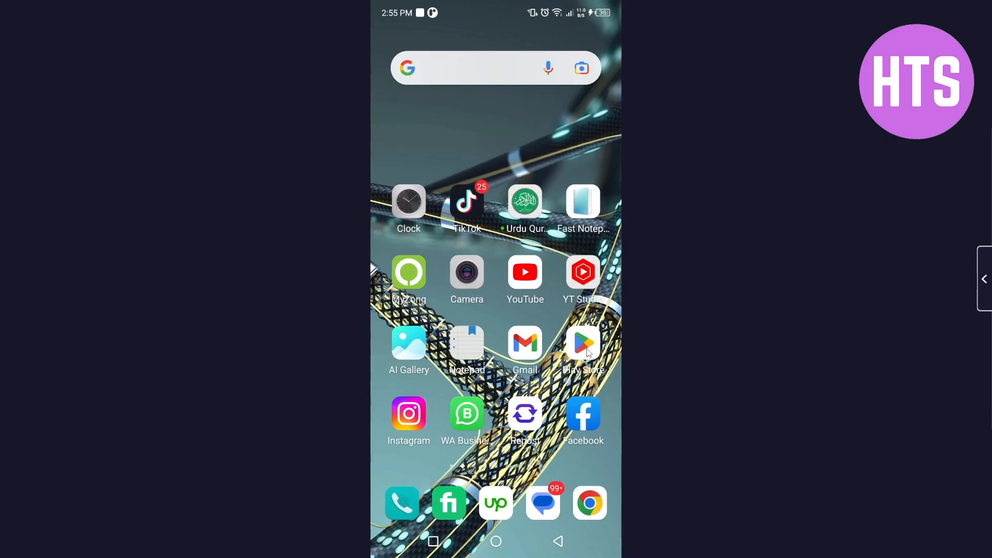
Search Play Store for 'google play games' and launch Google Play Games to its Games home page
left_click(581, 343)
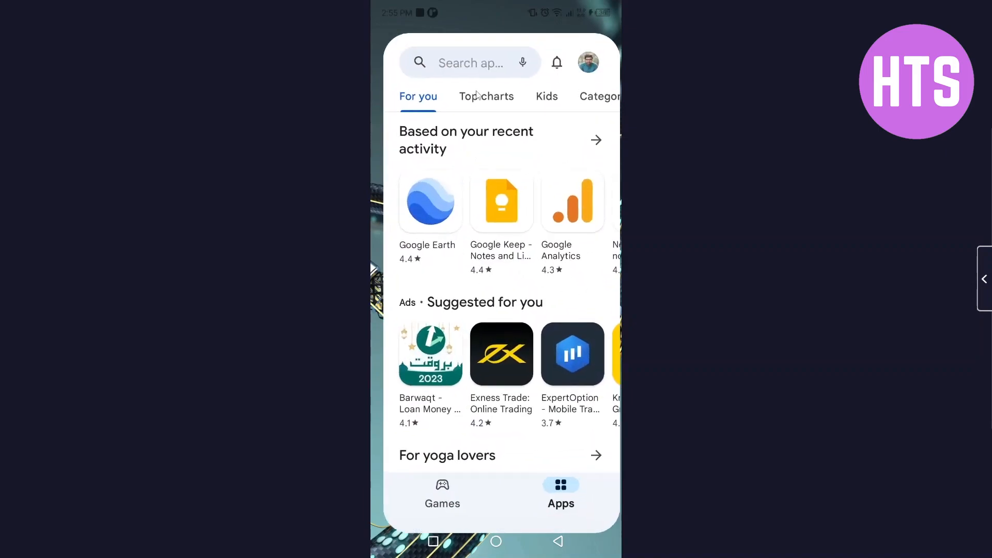
left_click(469, 63)
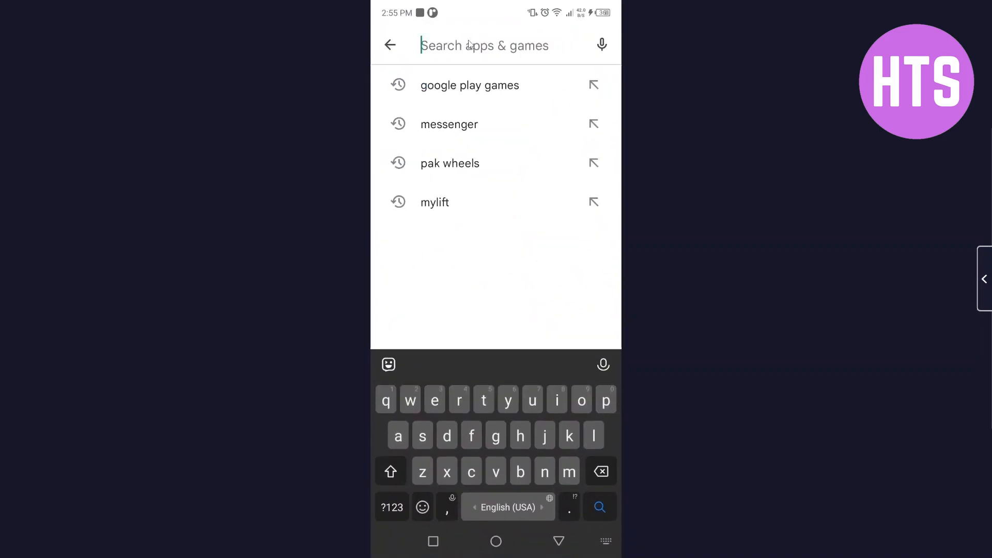
type("google")
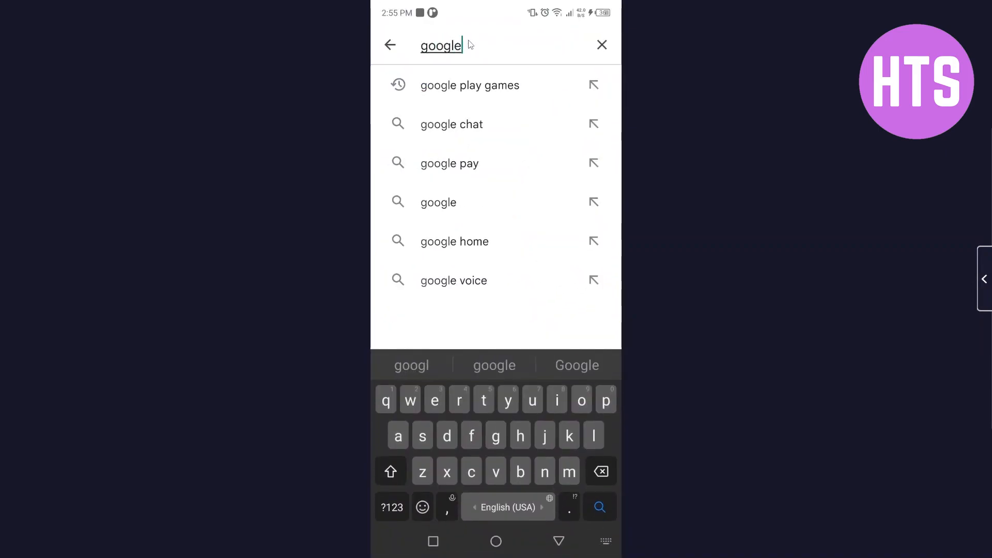
left_click(469, 85)
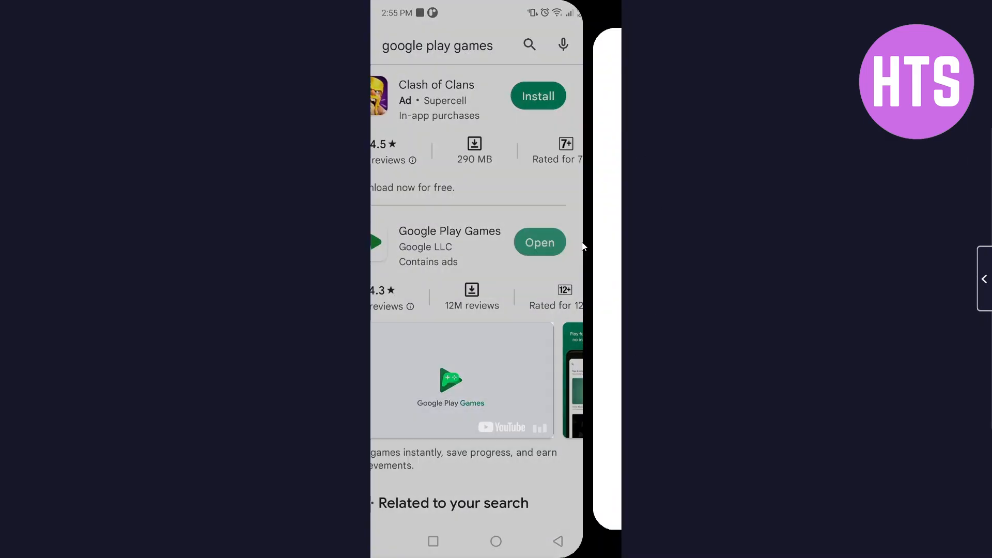
left_click(539, 242)
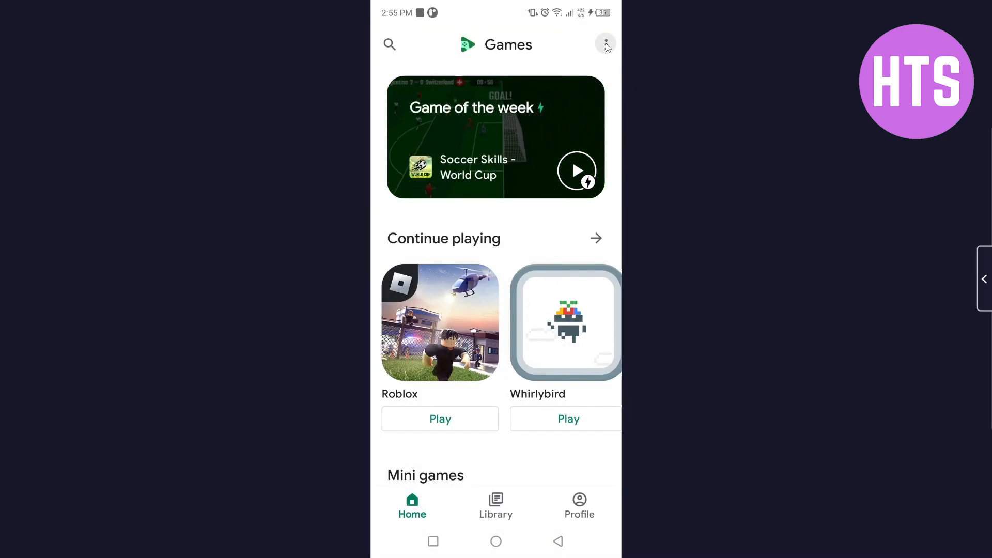
Reach the Play Games Settings page scrolled to the Your data and About options
left_click(605, 45)
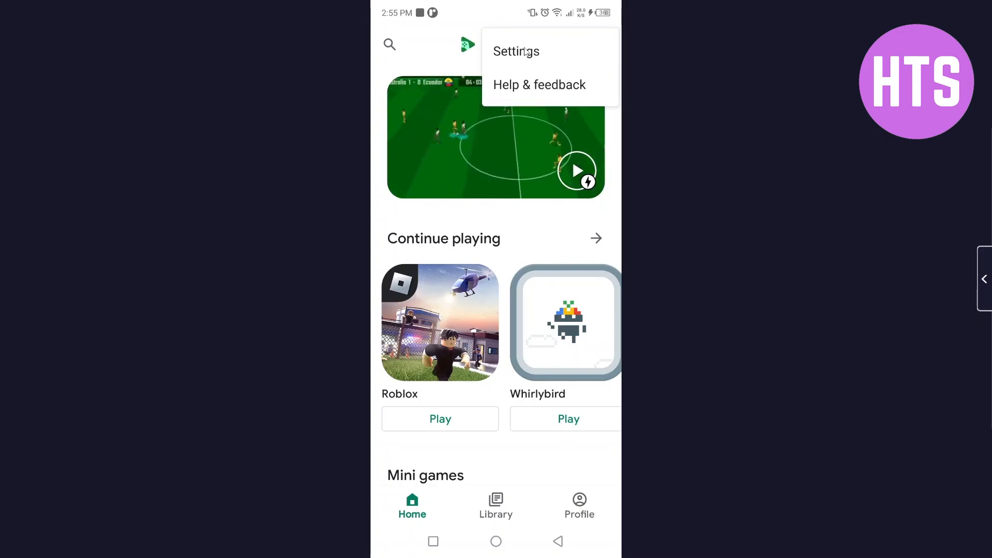
left_click(517, 52)
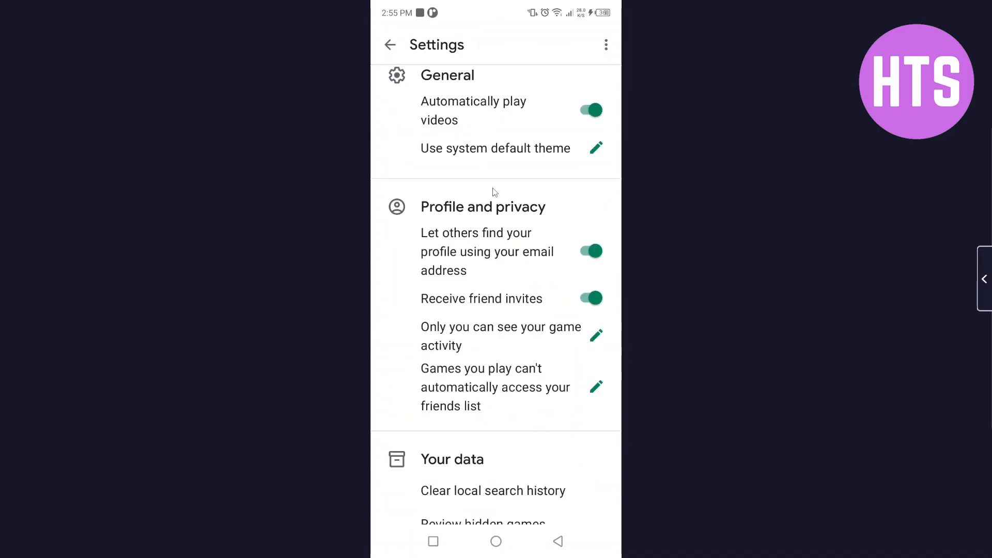
scroll("down", 3)
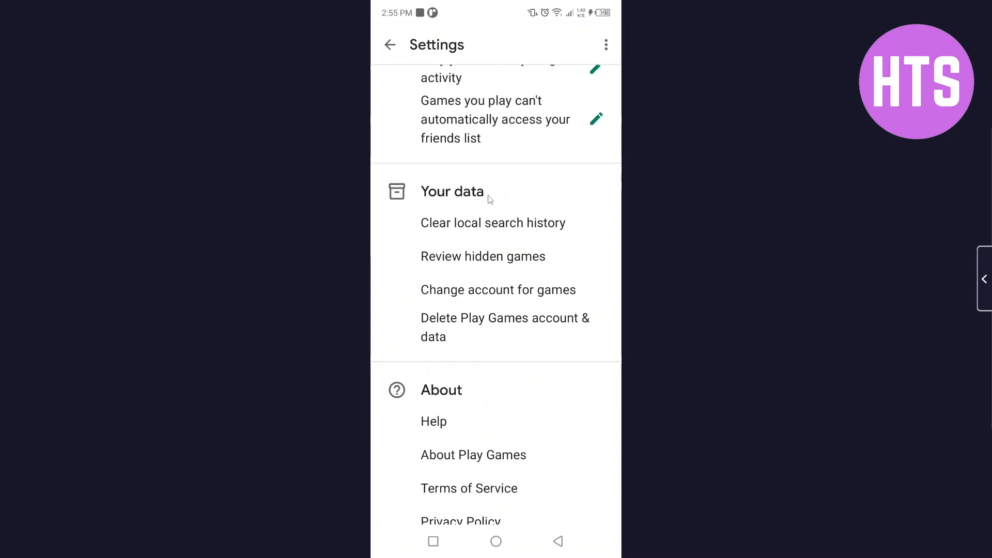
mouse_move(513, 297)
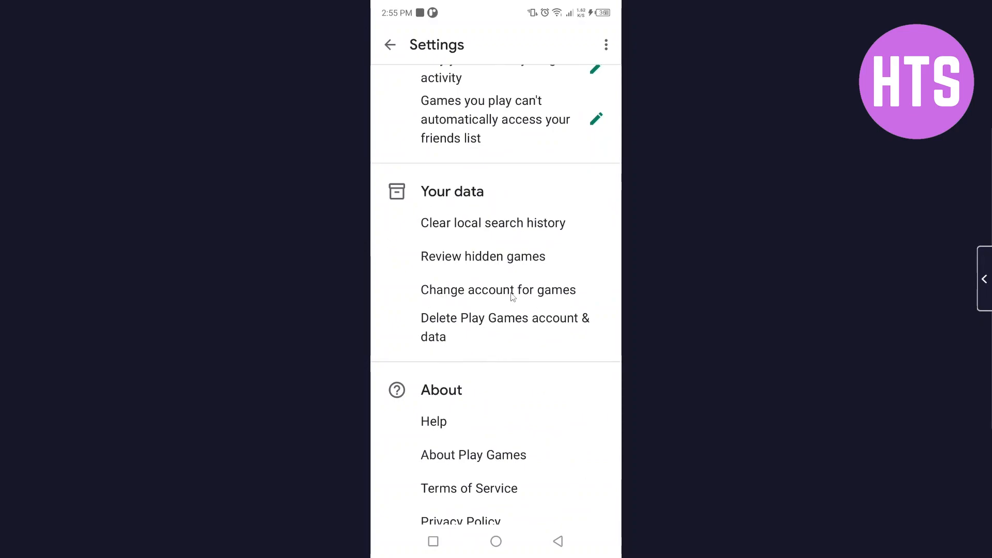
Bring up the new default account choices via 'Change account for games', then dismiss them unchosen
left_click(498, 289)
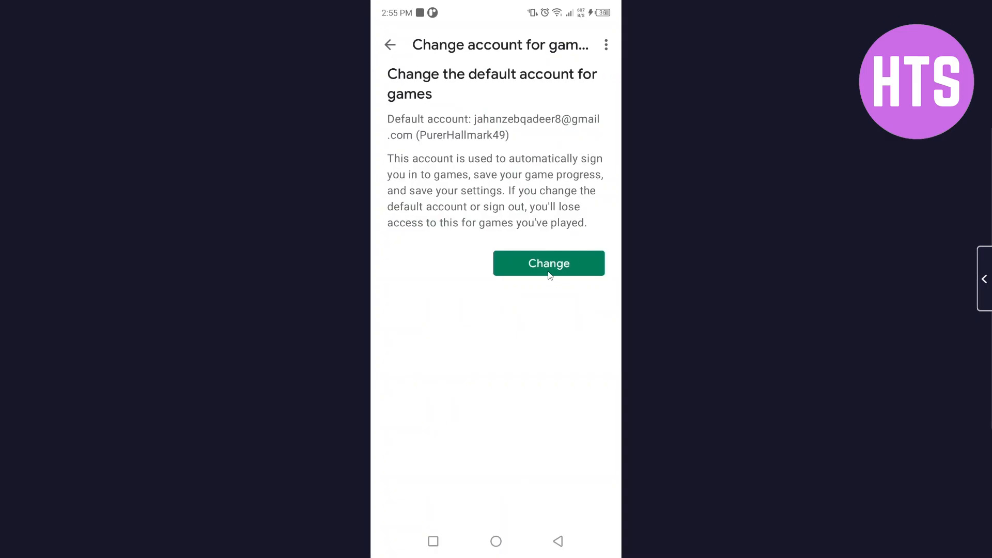
left_click(547, 263)
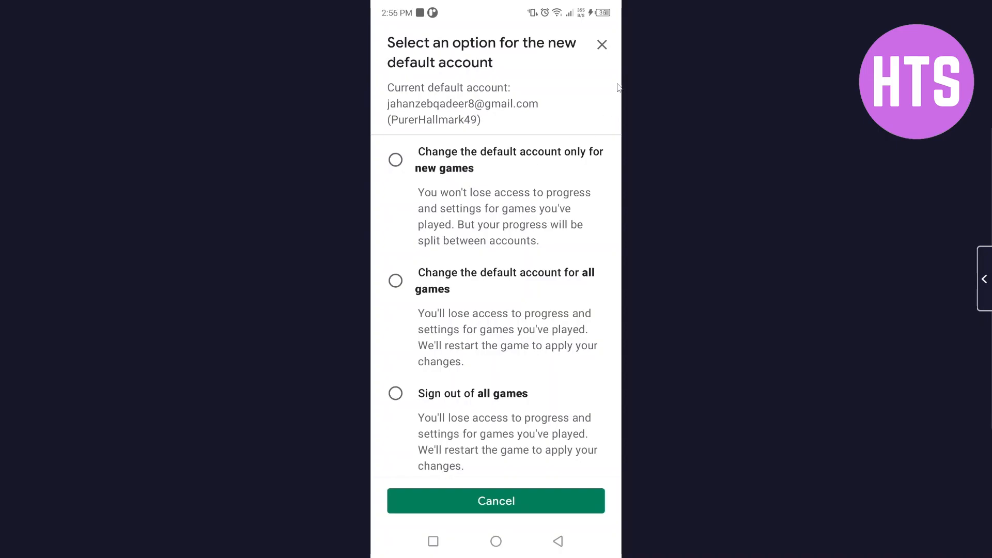
left_click(396, 280)
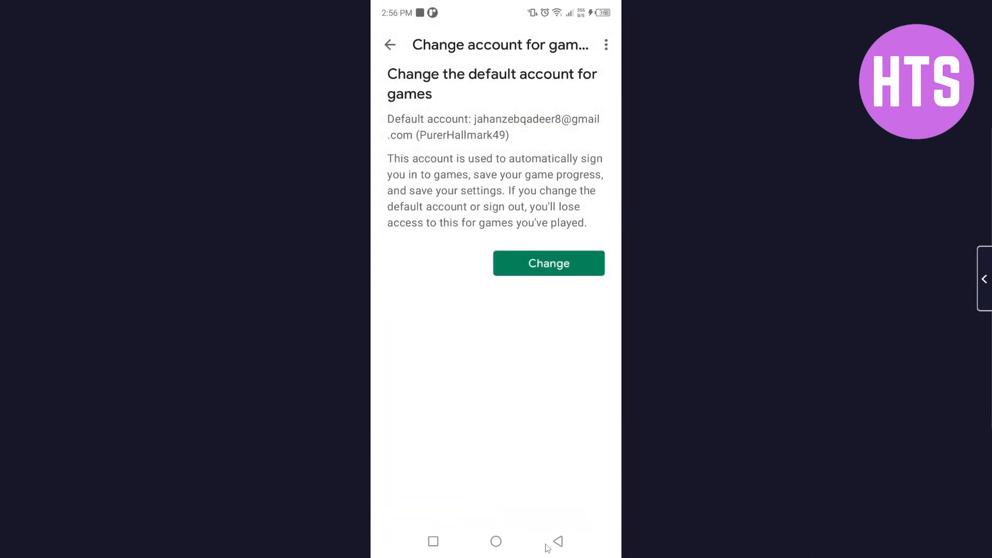
Back out to Play Games Settings and return to the Android home screen
left_click(390, 45)
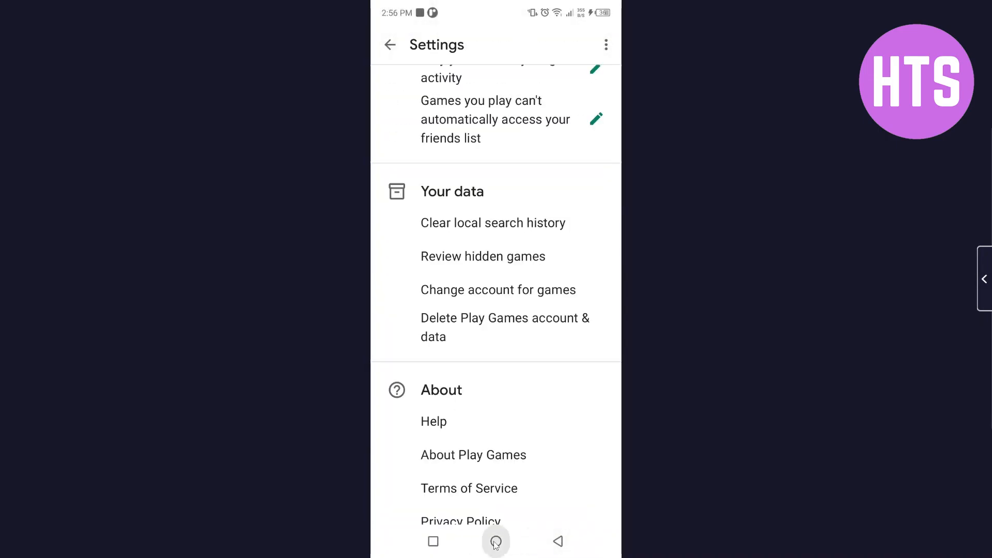
left_click(495, 540)
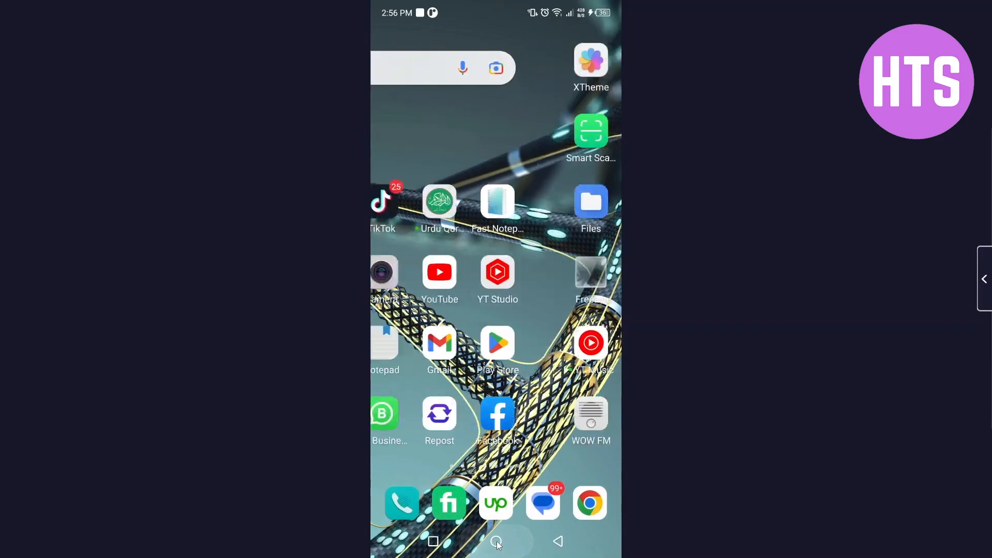